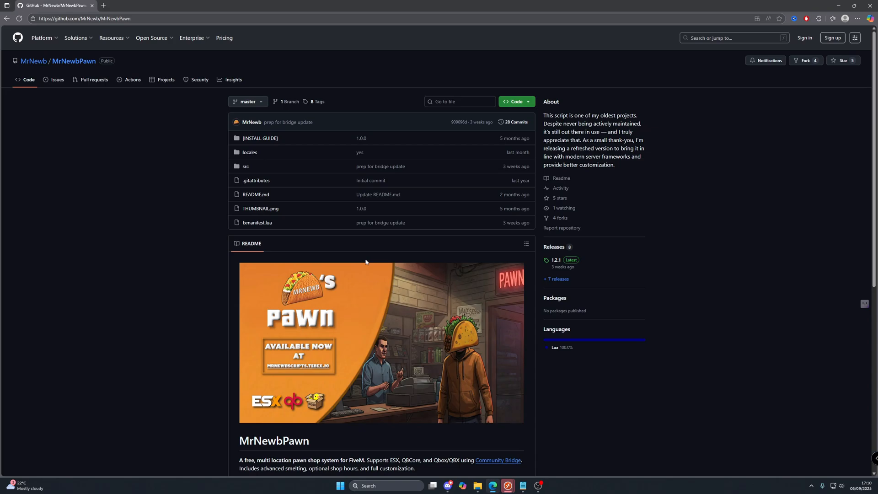
pyautogui.moveTo(359, 380)
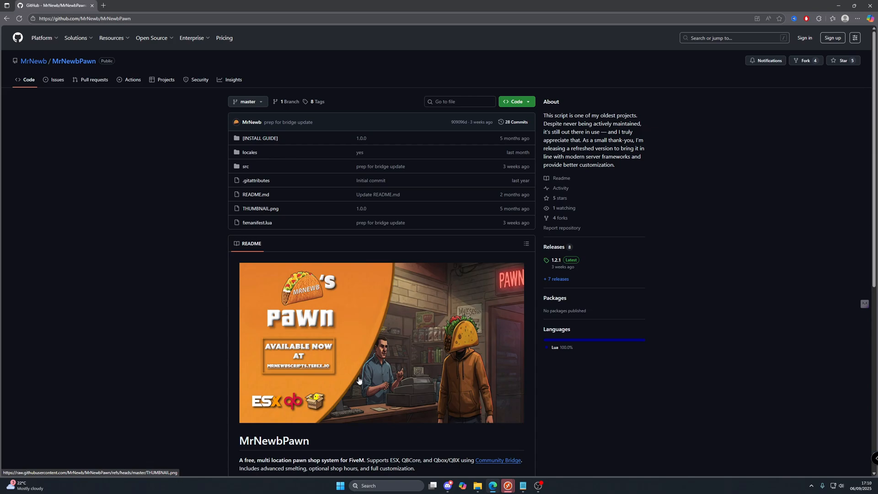
# - Scroll through the MrNewbPawn README to find the Community Bridge dependency link
pyautogui.scroll(-3)
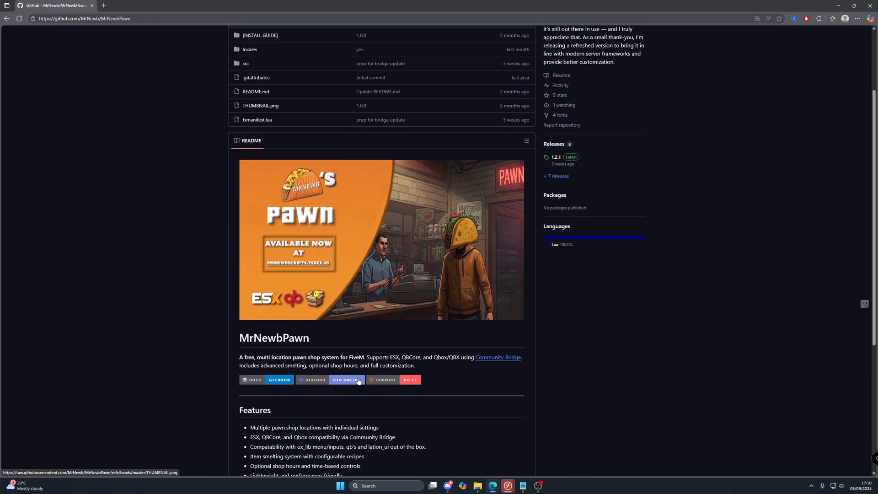
pyautogui.scroll(-3)
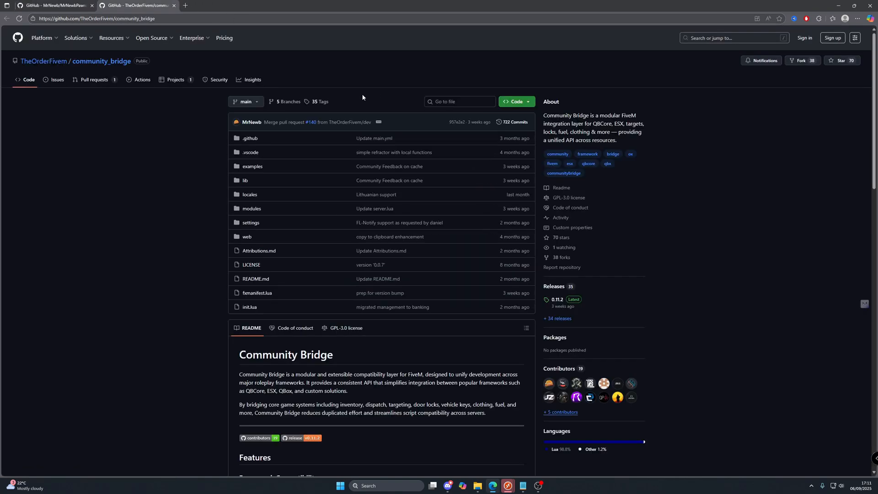
pyautogui.moveTo(348, 84)
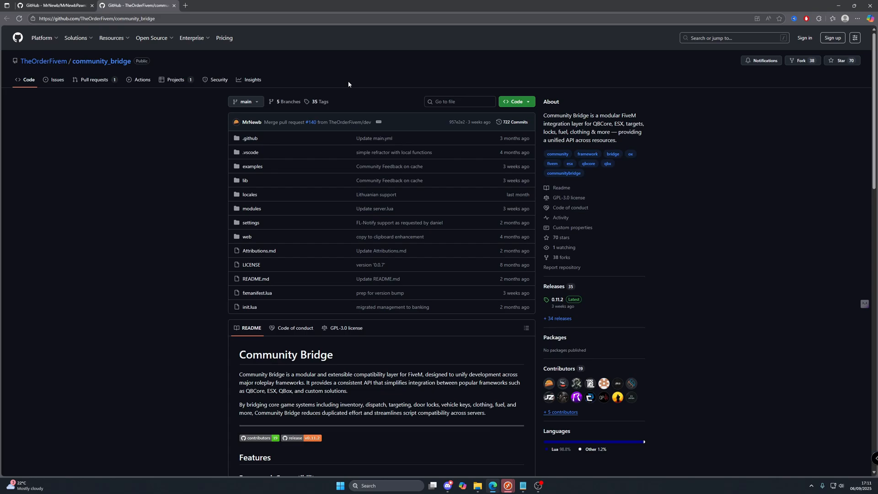
pyautogui.moveTo(516, 101)
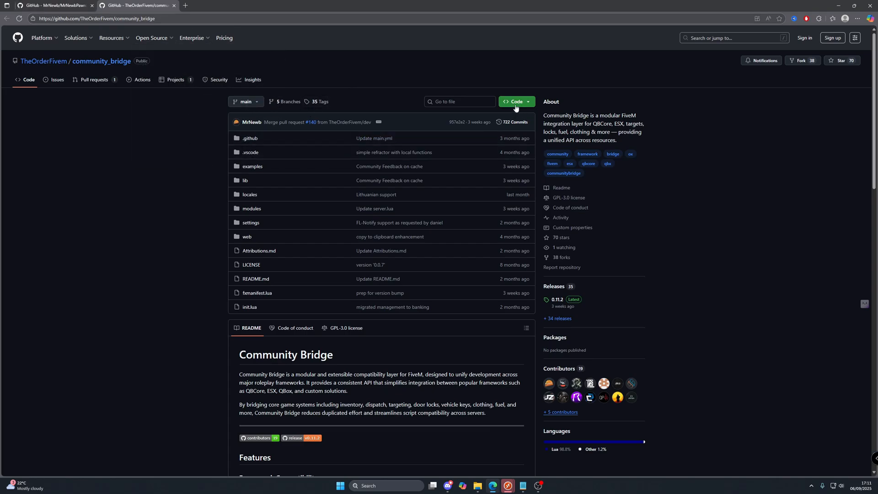
pyautogui.moveTo(117, 77)
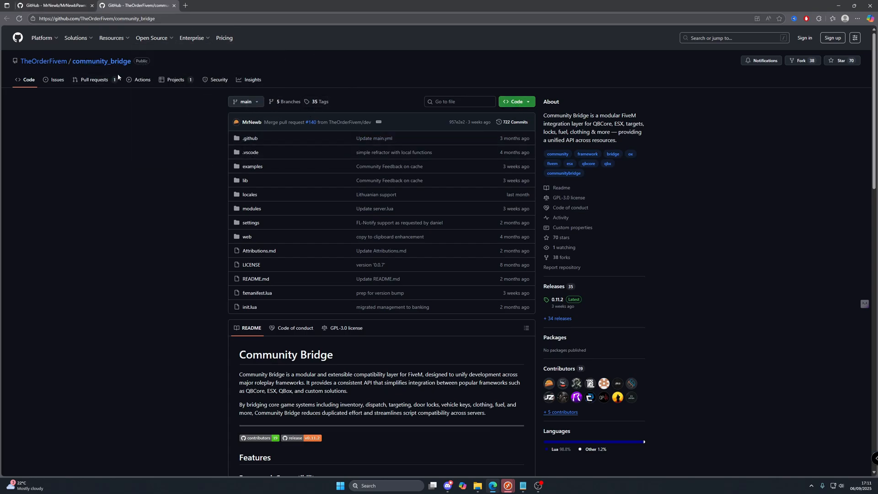
pyautogui.moveTo(431, 123)
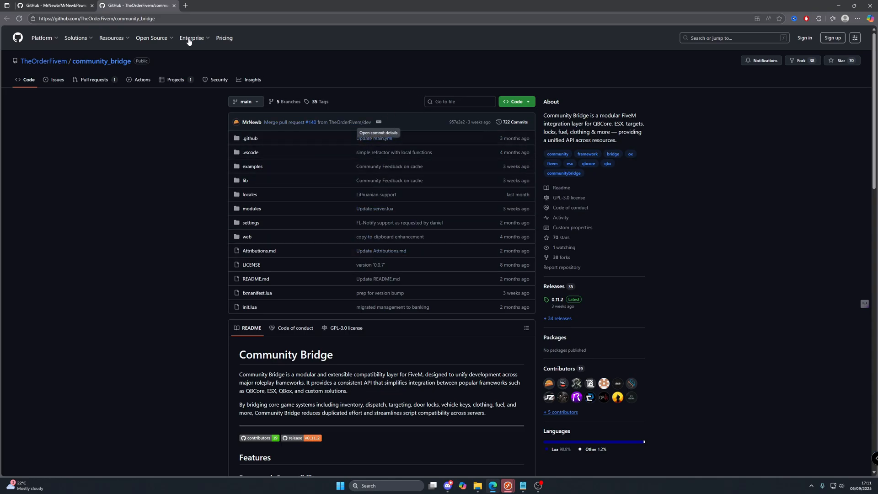
pyautogui.moveTo(93, 128)
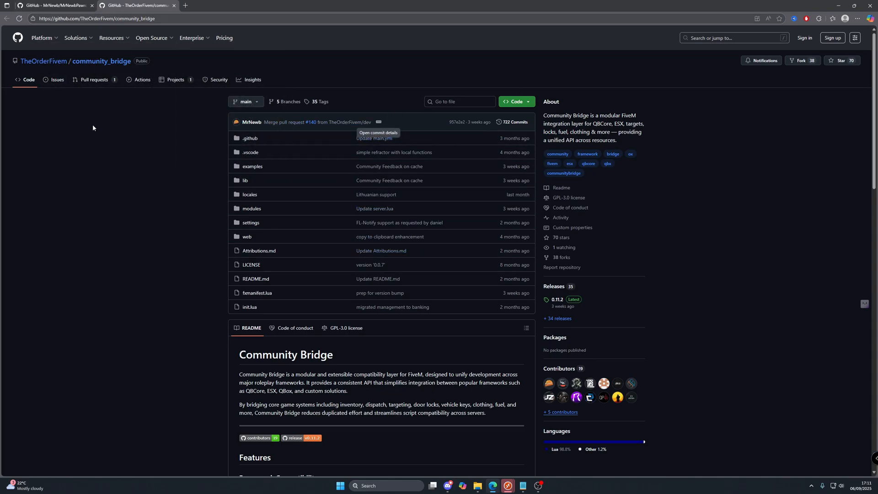
pyautogui.moveTo(2, 53)
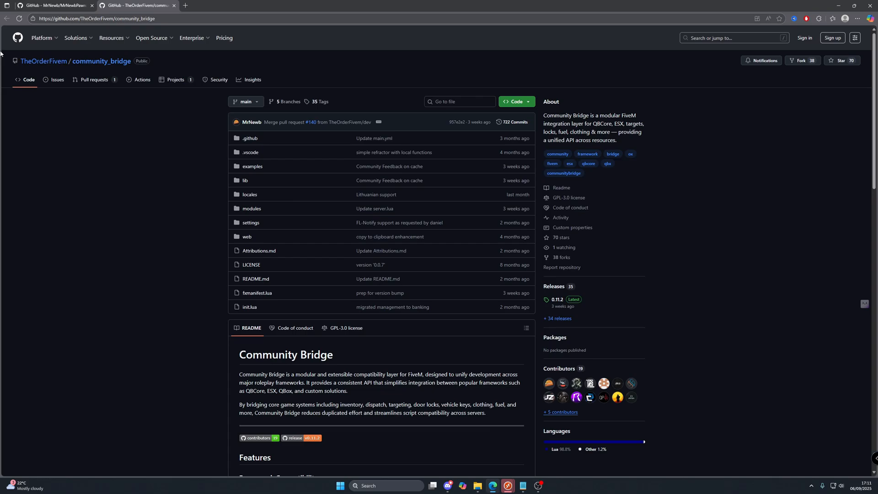
pyautogui.click(53, 5)
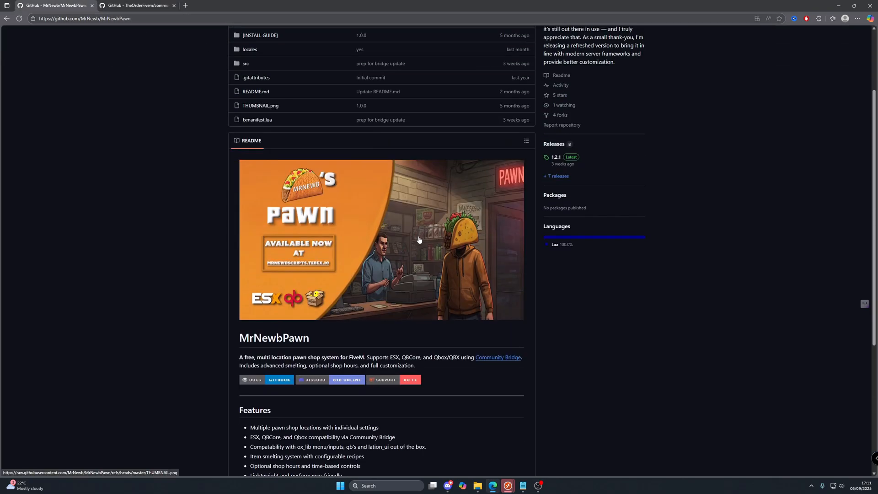
pyautogui.scroll(-3)
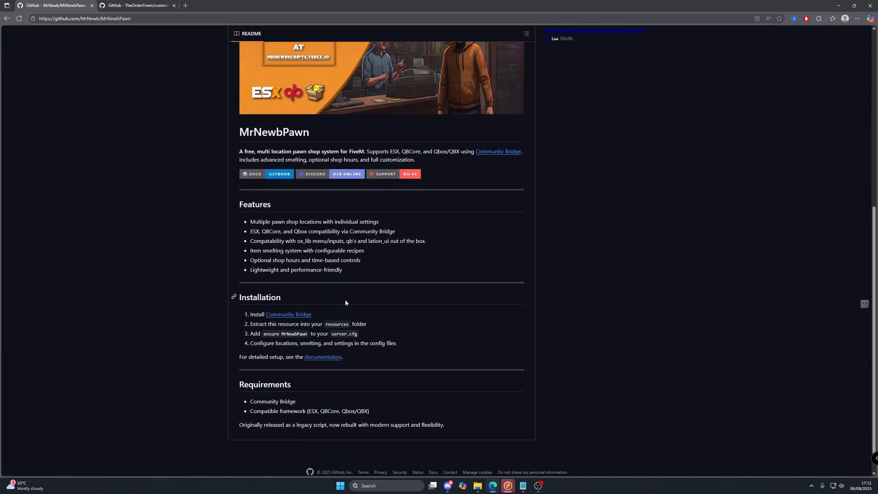
pyautogui.scroll(3)
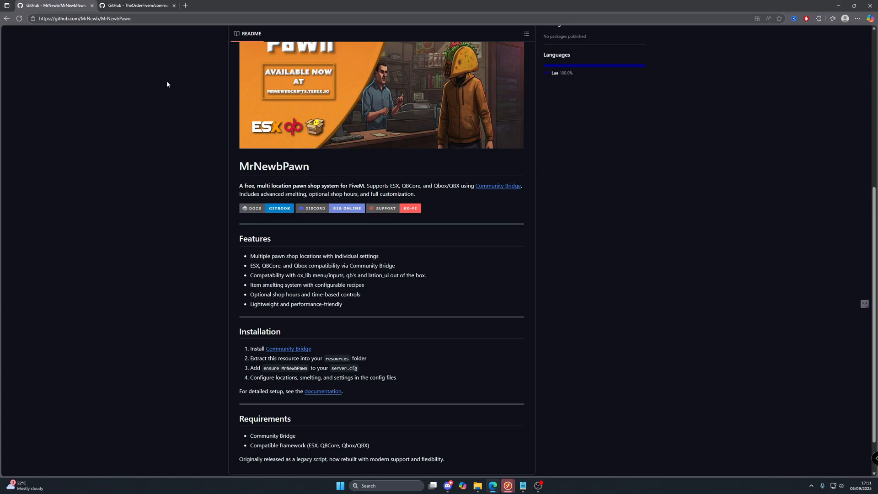
pyautogui.scroll(3)
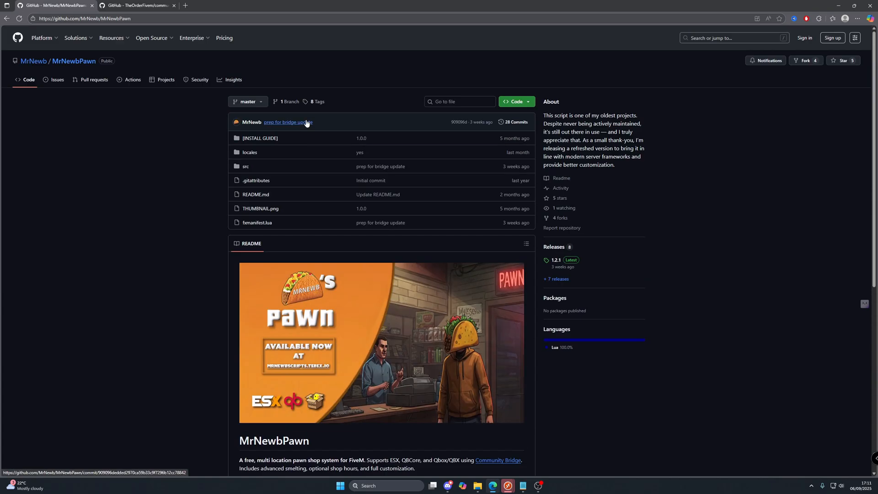
pyautogui.moveTo(288, 122)
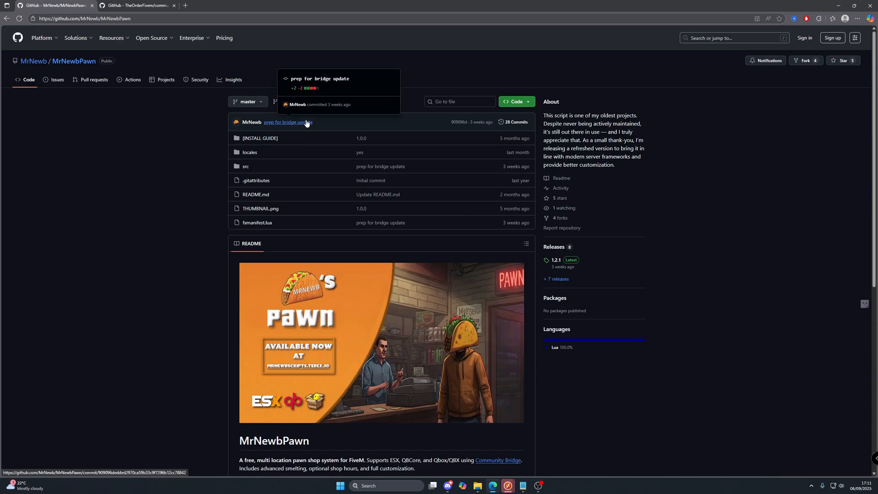
pyautogui.moveTo(90, 169)
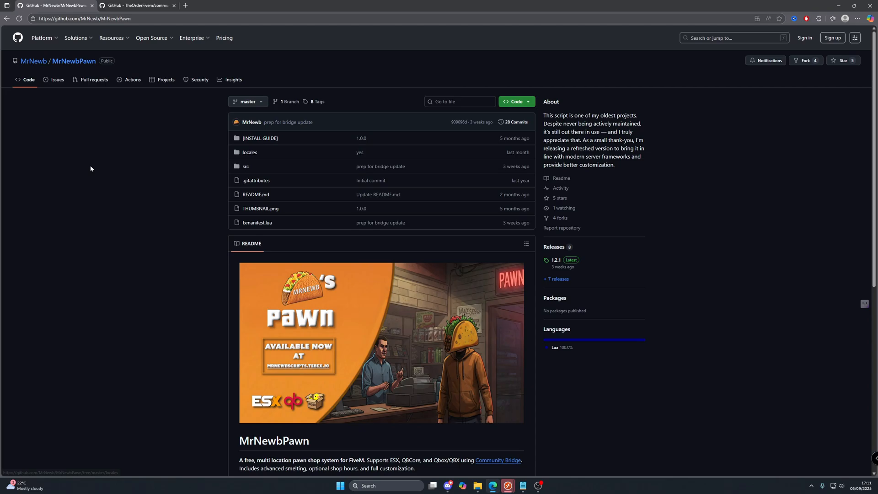
pyautogui.moveTo(289, 145)
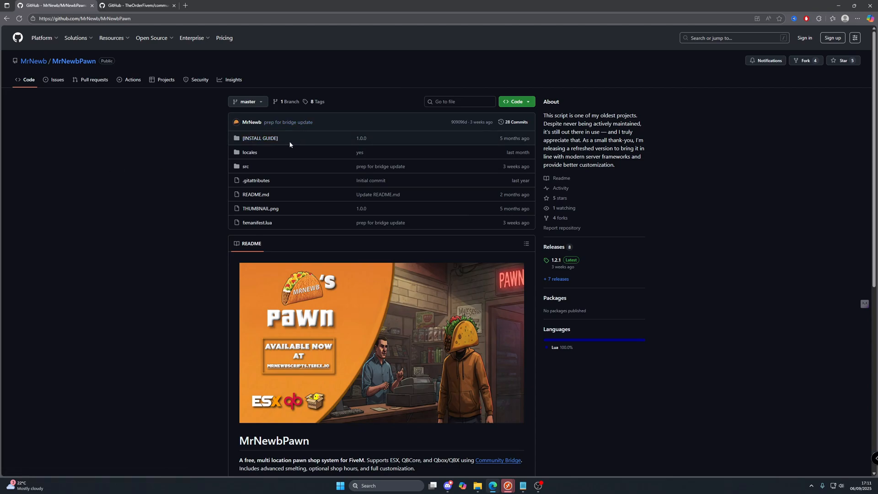
pyautogui.moveTo(290, 145)
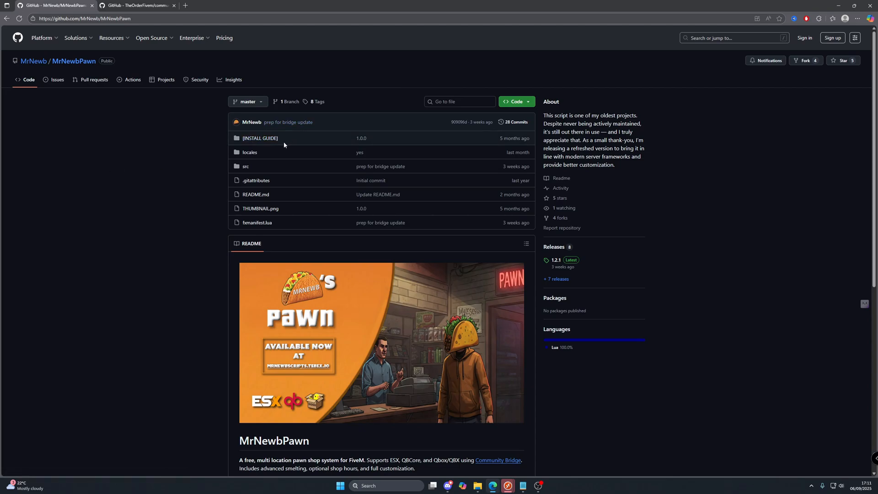
pyautogui.click(138, 5)
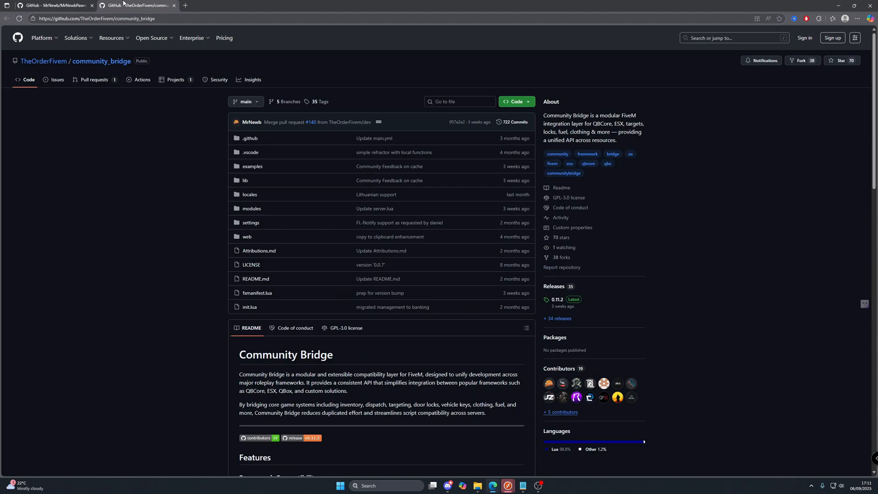
# - Open the Community Bridge repository's latest 0.11.2 release and scroll to its Assets
pyautogui.click(101, 18)
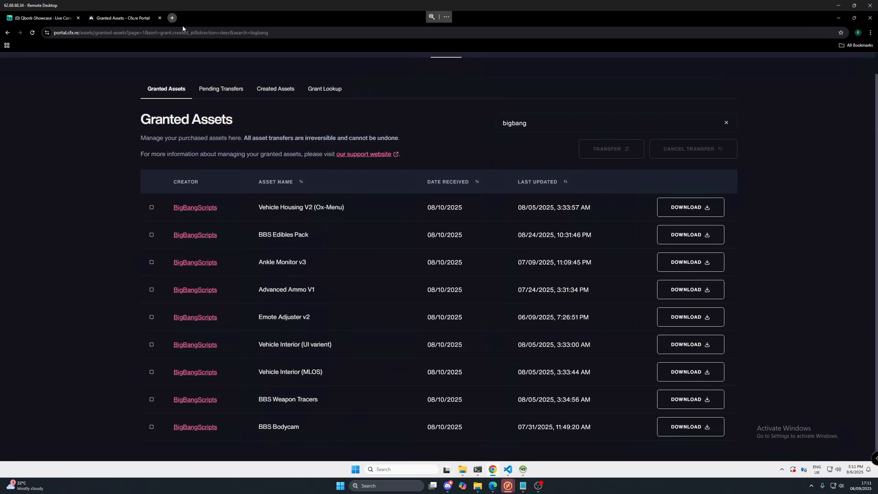
pyautogui.click(172, 17)
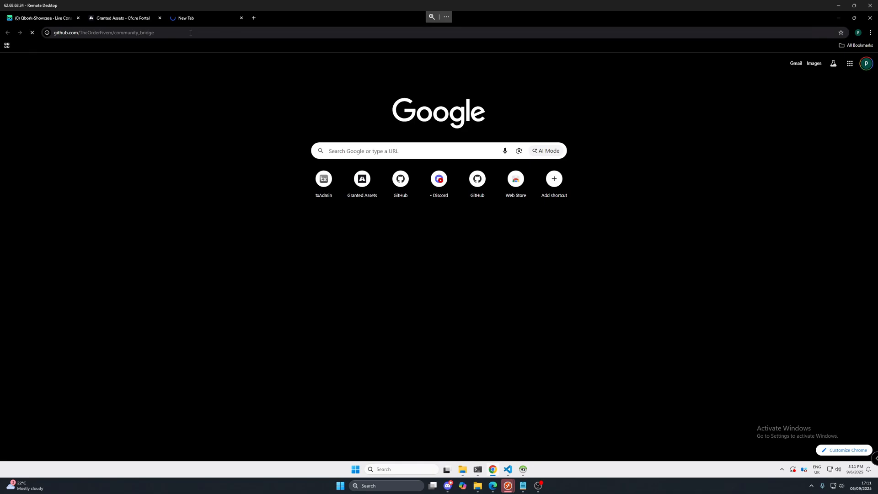
pyautogui.click(514, 128)
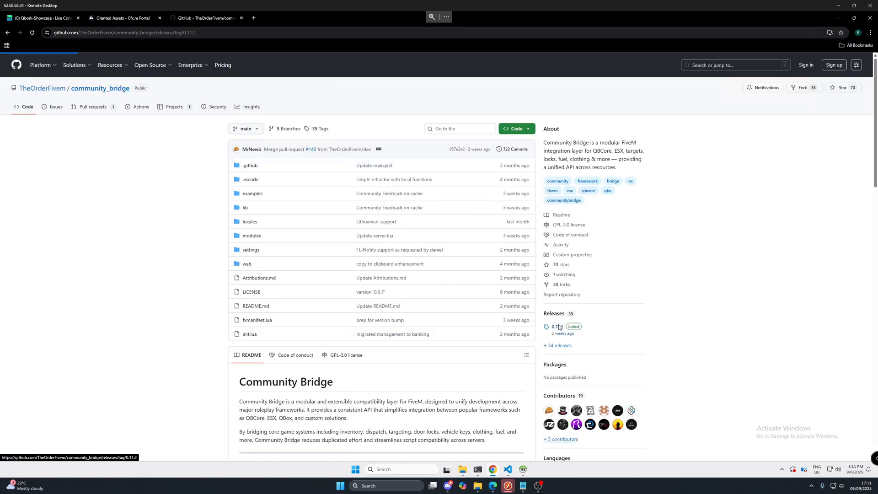
pyautogui.click(554, 327)
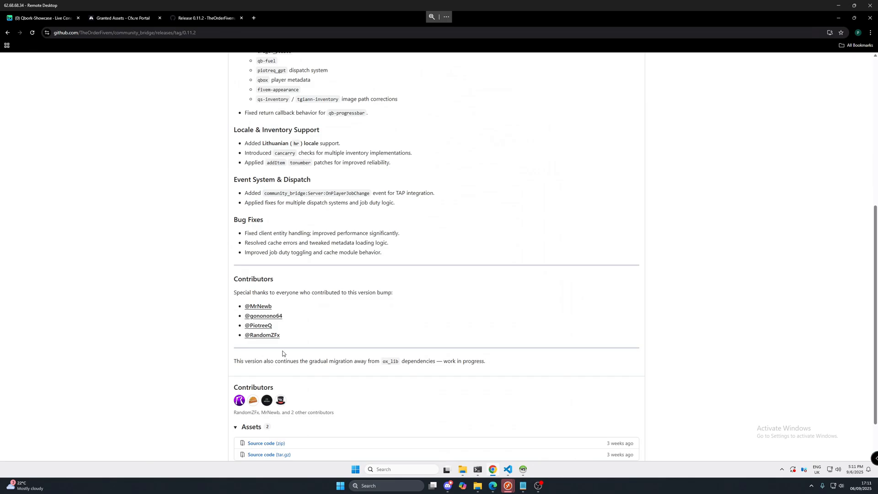
pyautogui.scroll(-3)
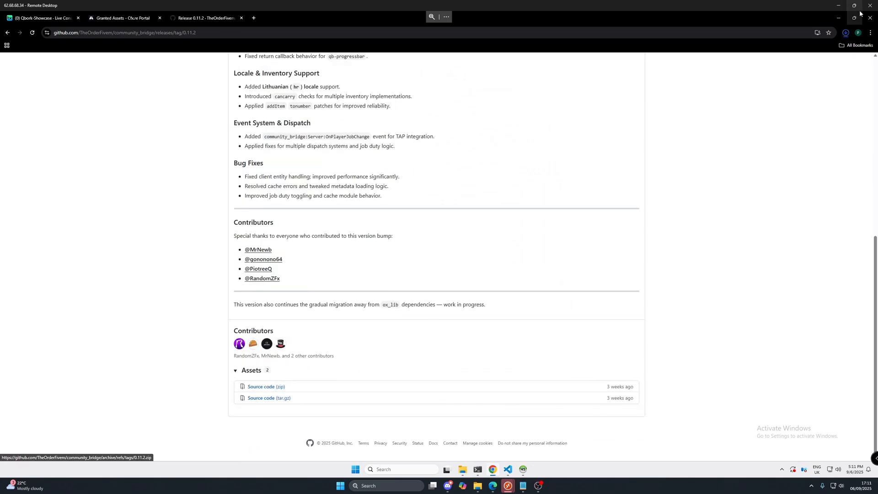
pyautogui.moveTo(845, 32)
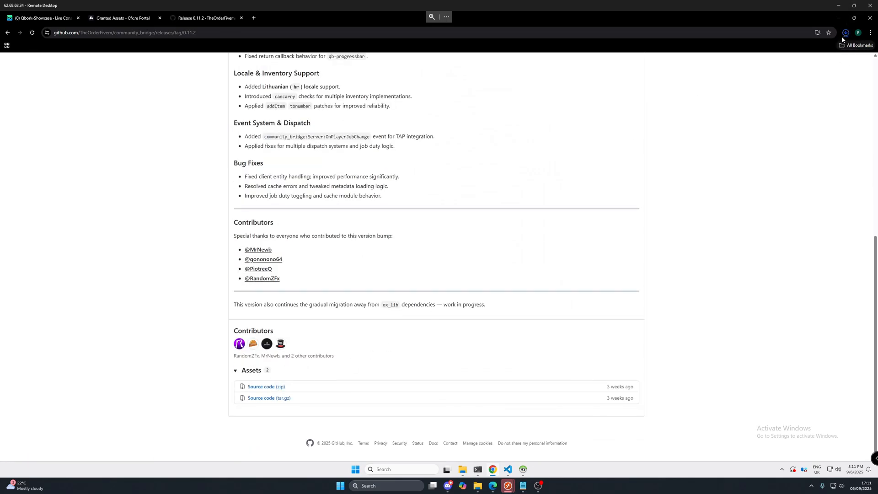
# - Download the 0.11.2 source zip and extract community_bridge into resources\[libs], then close WinRAR
pyautogui.click(846, 32)
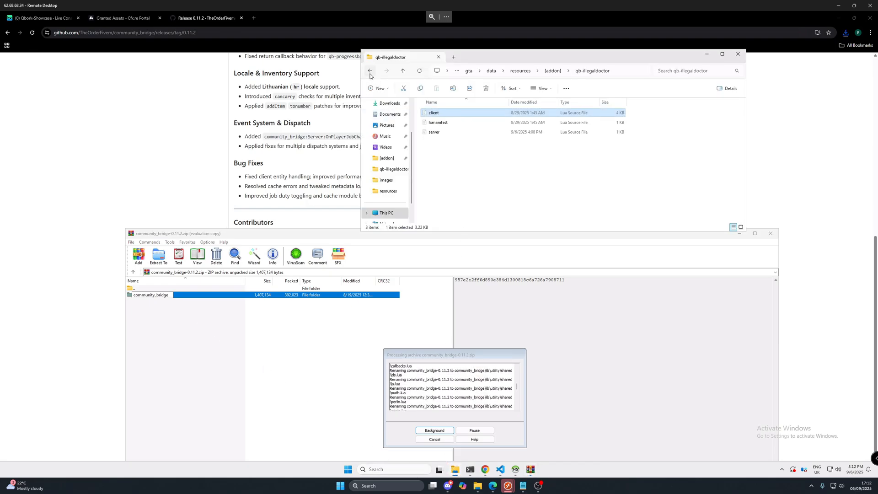
pyautogui.click(370, 70)
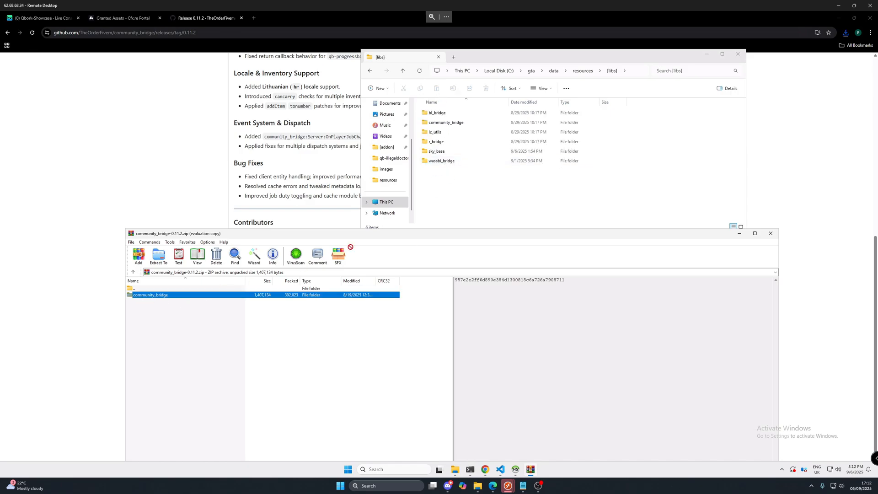
pyautogui.click(446, 122)
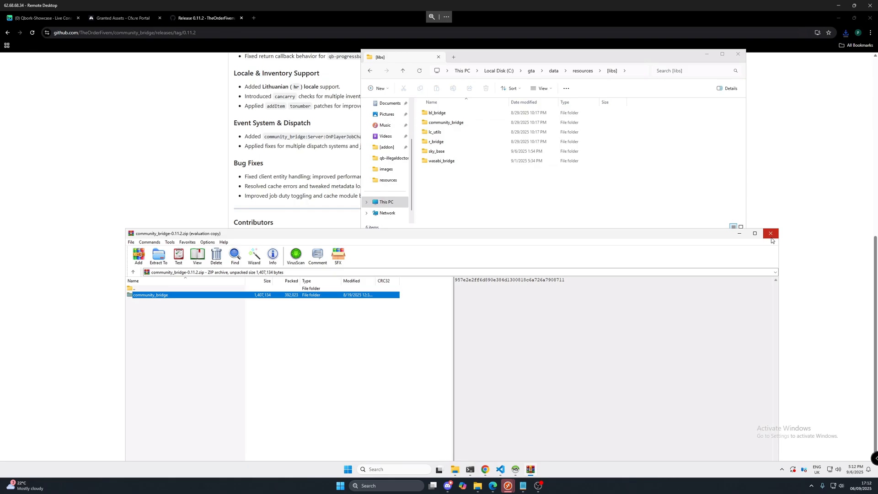
pyautogui.click(771, 234)
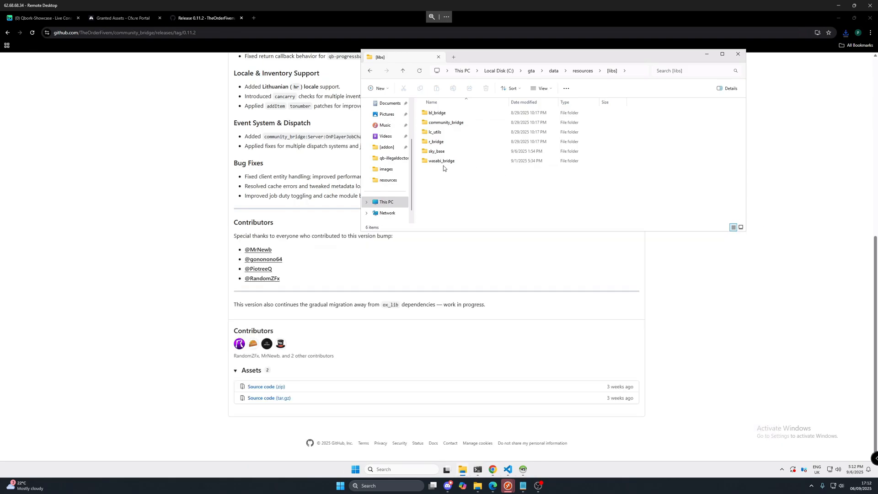
pyautogui.moveTo(370, 70)
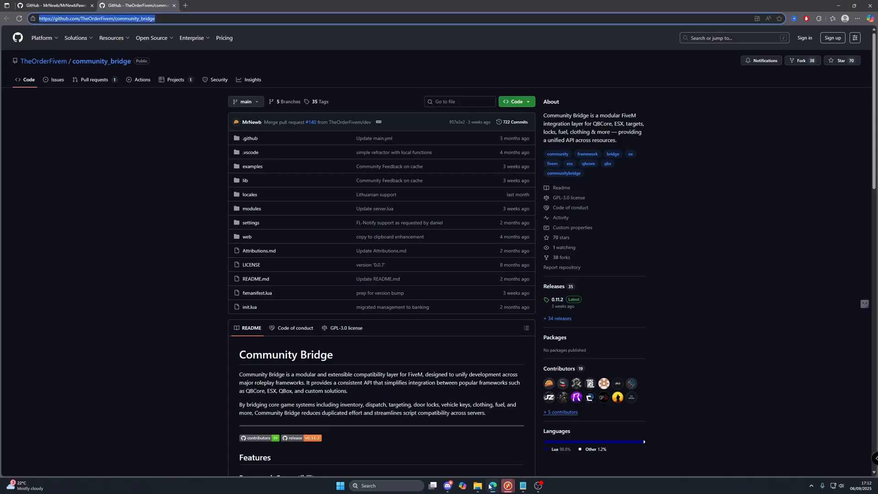
# - Open the MrNewbPawn repository's 1.2.1 release and download Source code (zip)
pyautogui.click(53, 6)
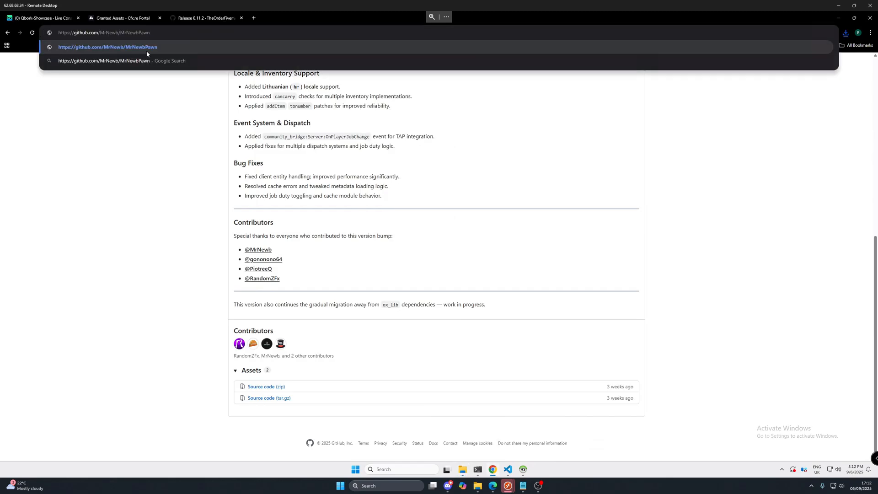
pyautogui.click(107, 47)
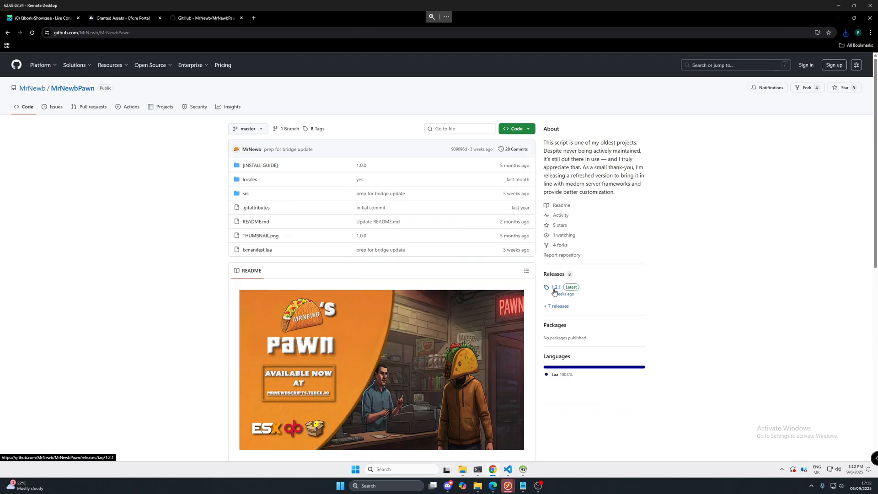
pyautogui.click(555, 286)
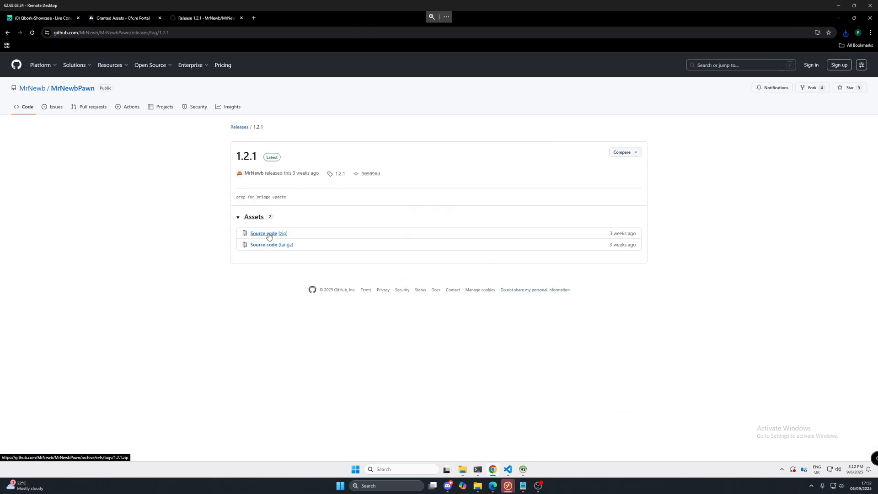
pyautogui.click(269, 233)
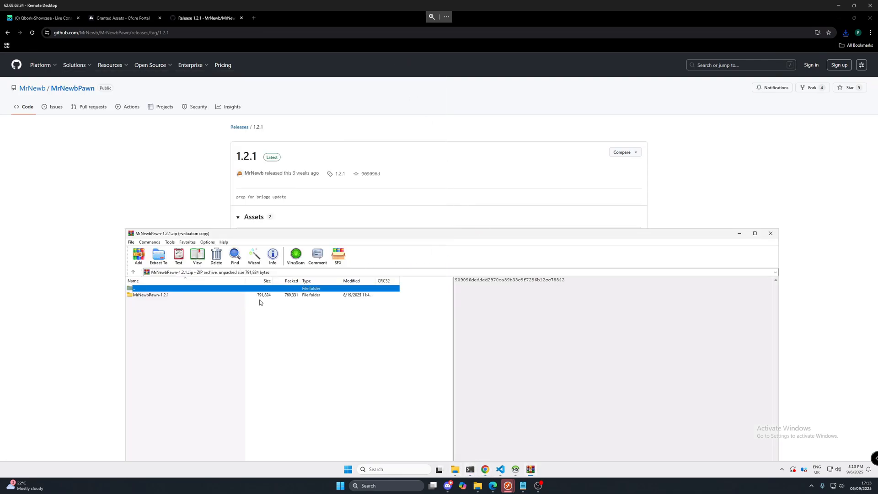
# - Rename MrNewbPawn-1.2.1 to MrNewbPawn and move it into resources\[addon], replacing existing files
pyautogui.click(151, 295)
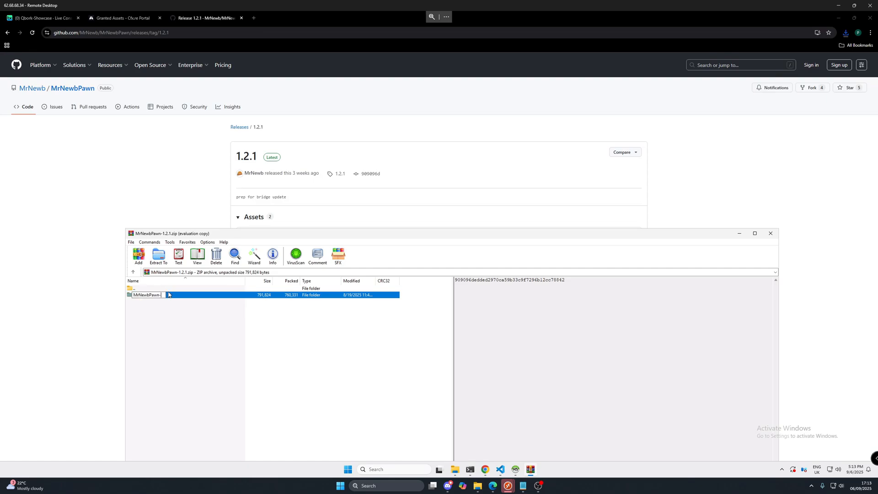
pyautogui.doubleClick(147, 295)
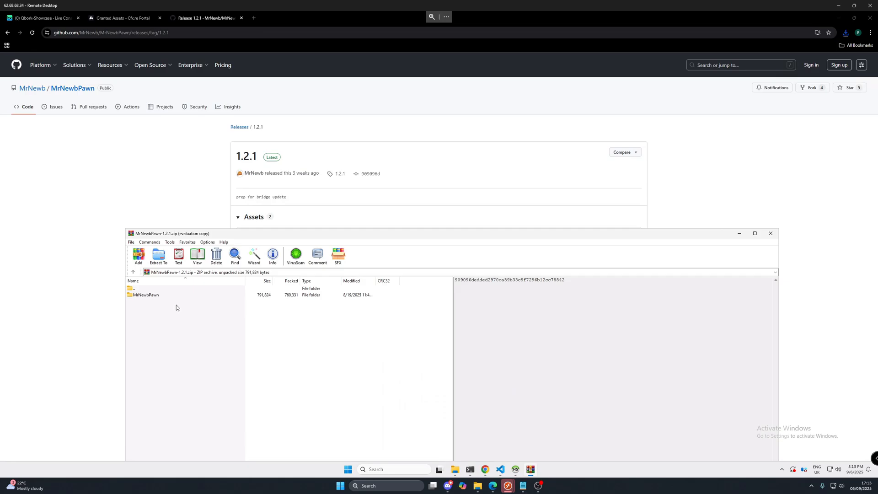
pyautogui.click(145, 294)
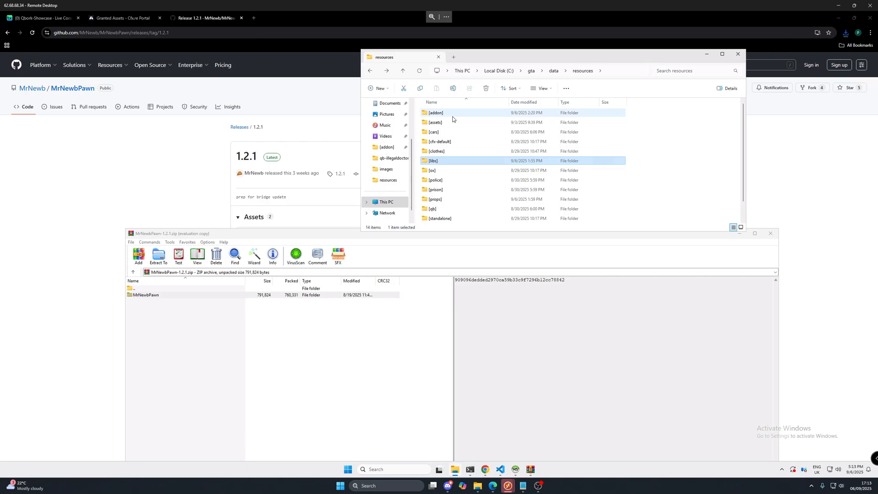
pyautogui.doubleClick(435, 113)
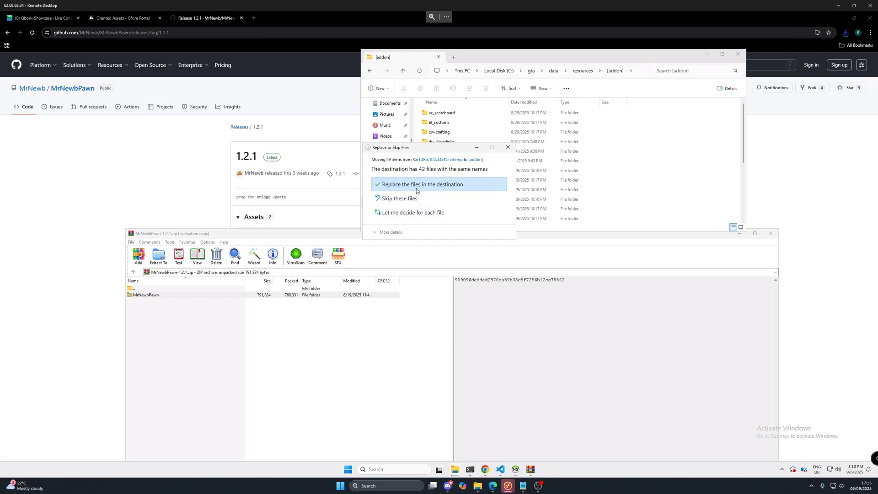
pyautogui.click(421, 185)
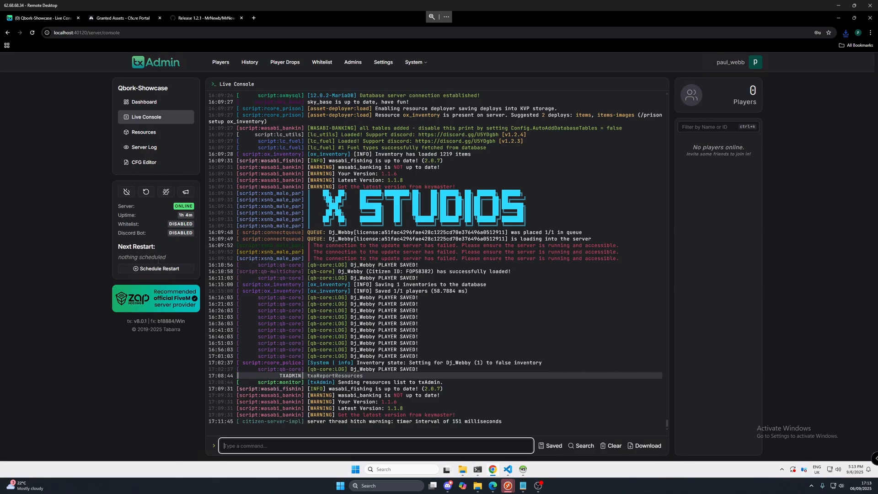
# - Restart the Qbork-Showcase server from the txAdmin sidebar and confirm with Continue
pyautogui.click(146, 195)
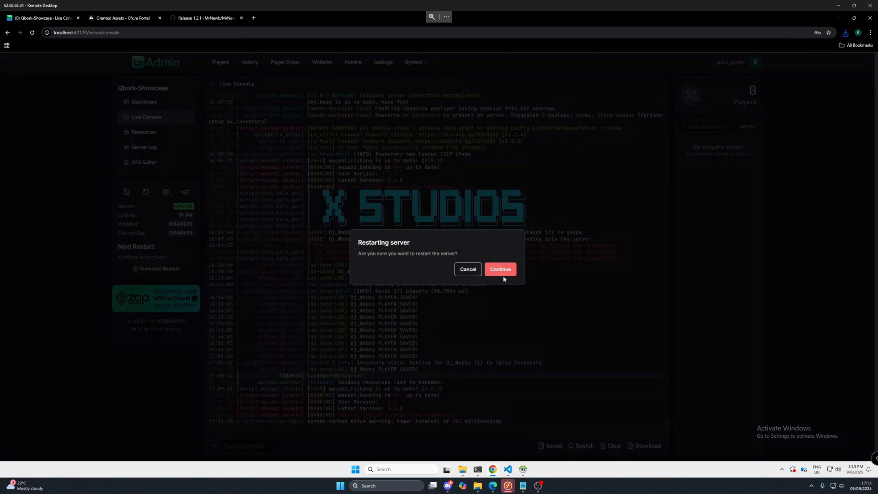
pyautogui.click(500, 269)
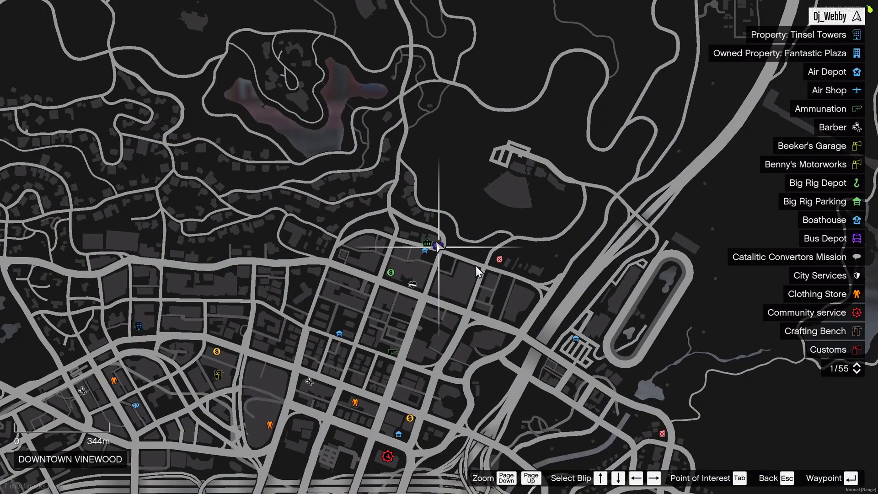
# - Scroll the pause map's blip legend until Dylans Pawn Shop appears
pyautogui.scroll(-3)
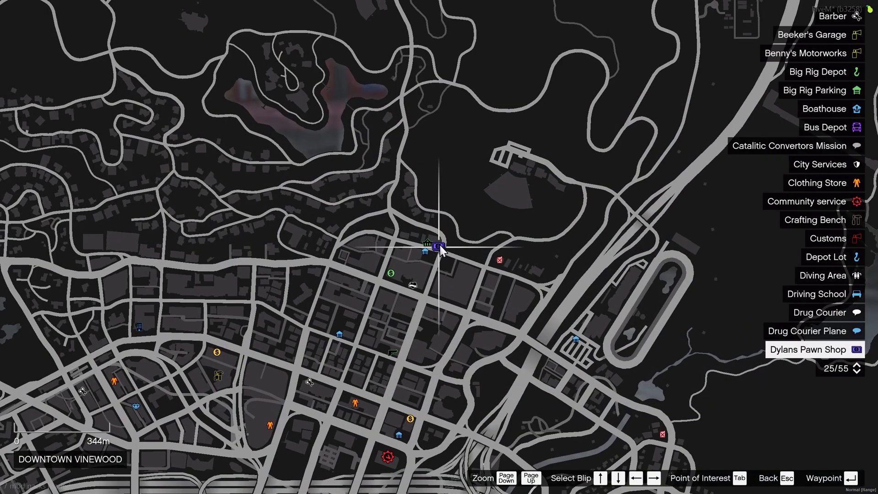
pyautogui.moveTo(386, 296)
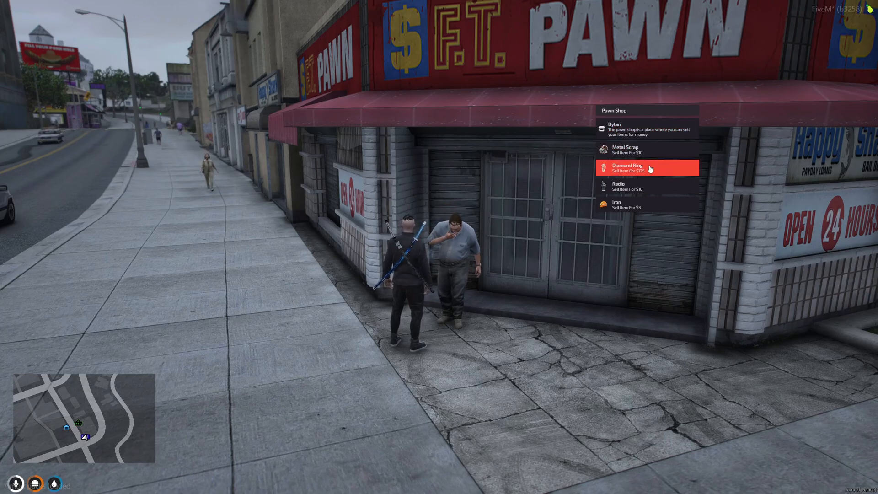
# - Pick Diamond Ring in Dylan's Pawn Shop menu and use the Radio sell-amount form
pyautogui.click(647, 167)
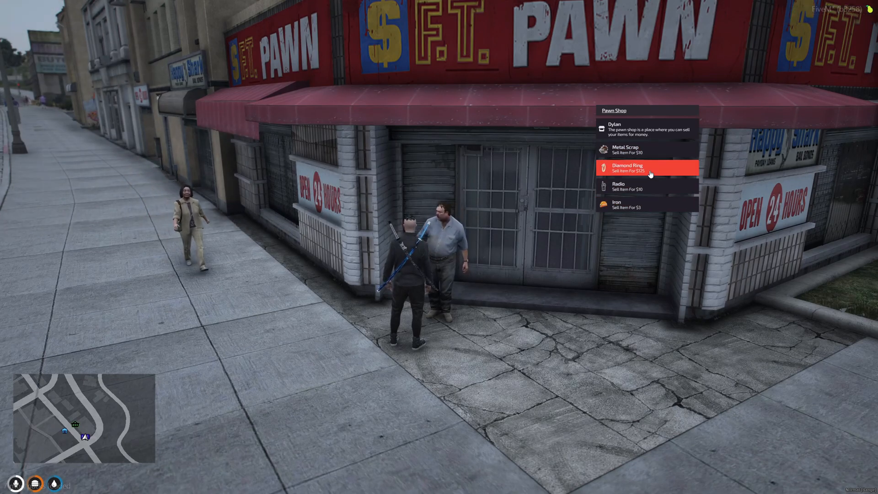
pyautogui.click(648, 167)
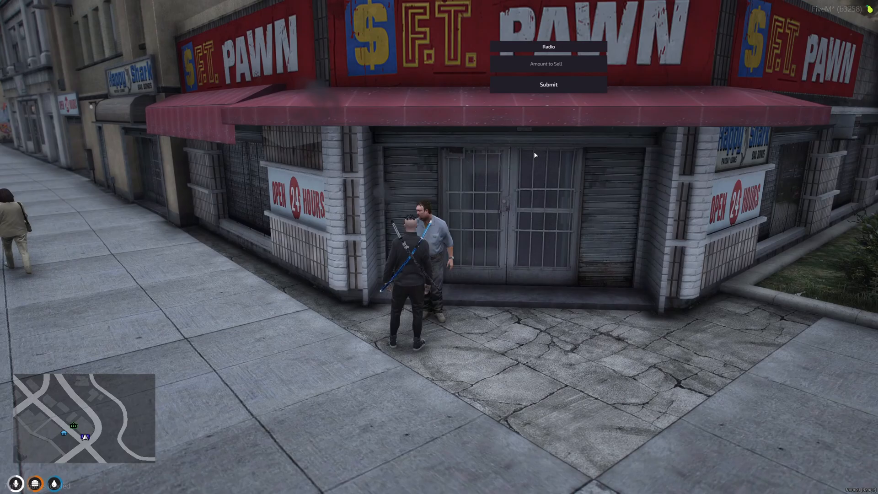
pyautogui.click(548, 84)
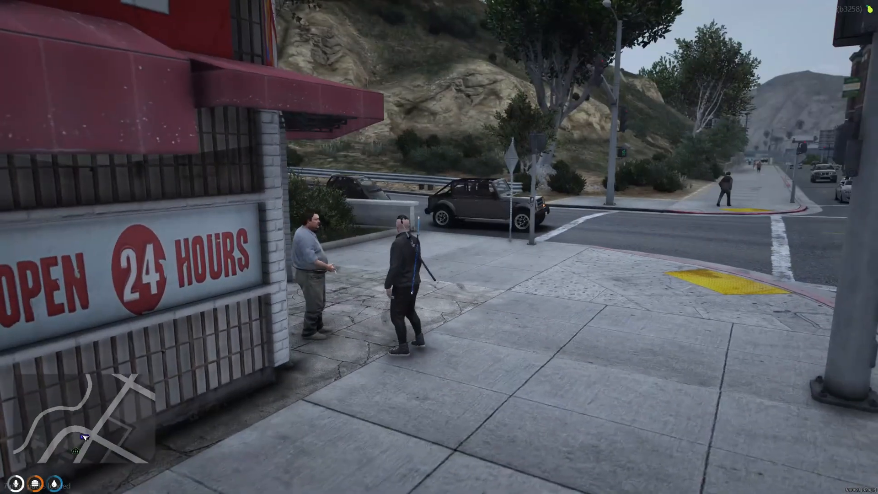
pyautogui.moveTo(439, 247)
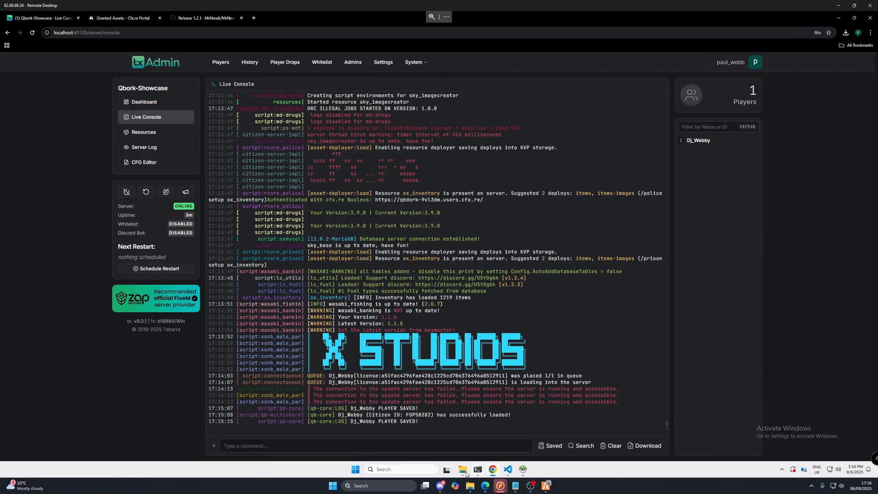
# - Open the MrNewbPawn folder in resources\[addon] from File Explorer
pyautogui.click(462, 469)
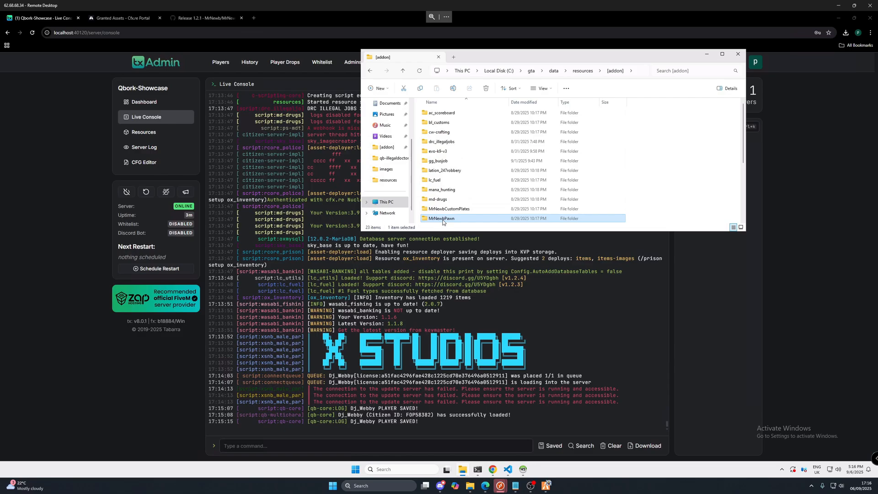
pyautogui.doubleClick(442, 218)
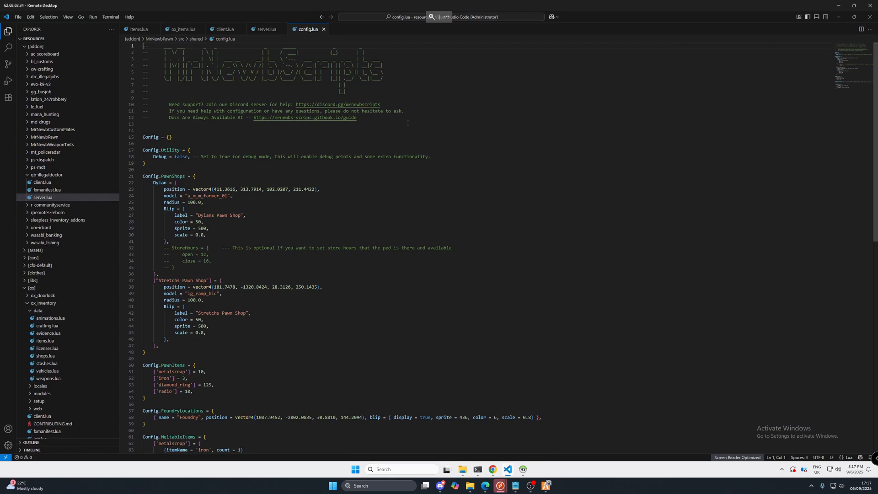
# - Open src/shared/config.lua and scroll through the PawnShops, PawnItems and FoundryLocations settings
pyautogui.click(44, 137)
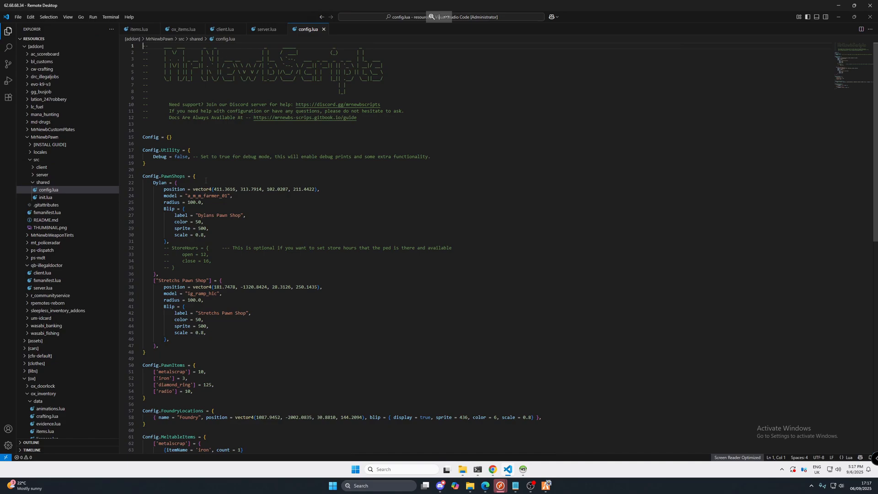
pyautogui.scroll(-3)
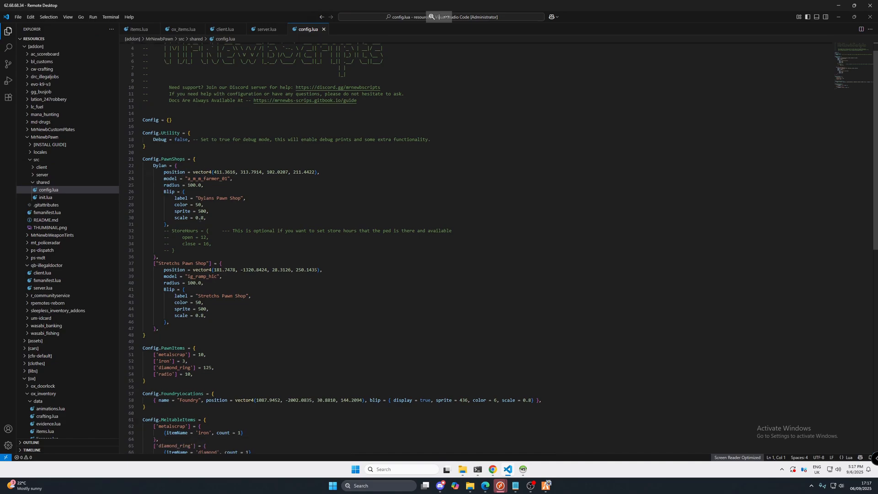
pyautogui.scroll(-3)
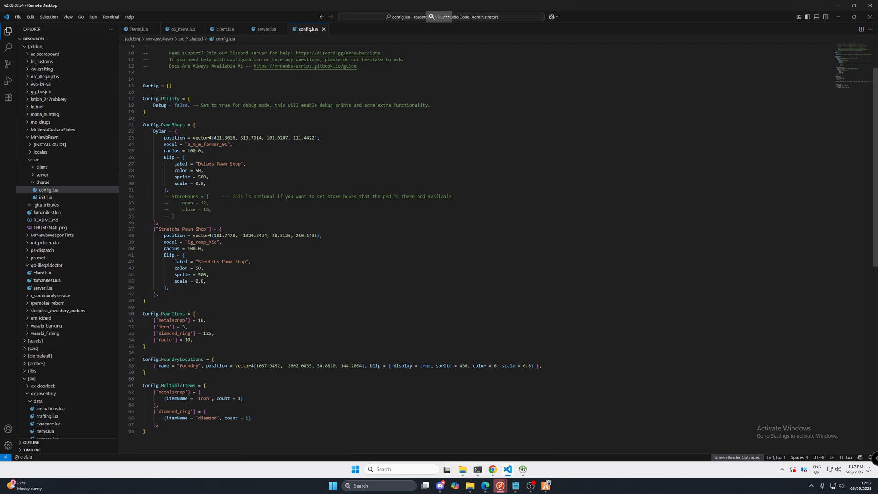
pyautogui.scroll(3)
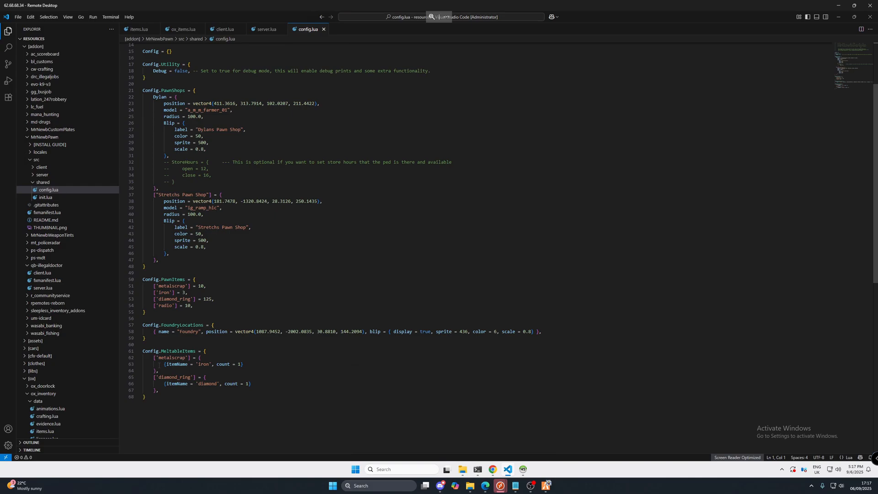
pyautogui.doubleClick(267, 331)
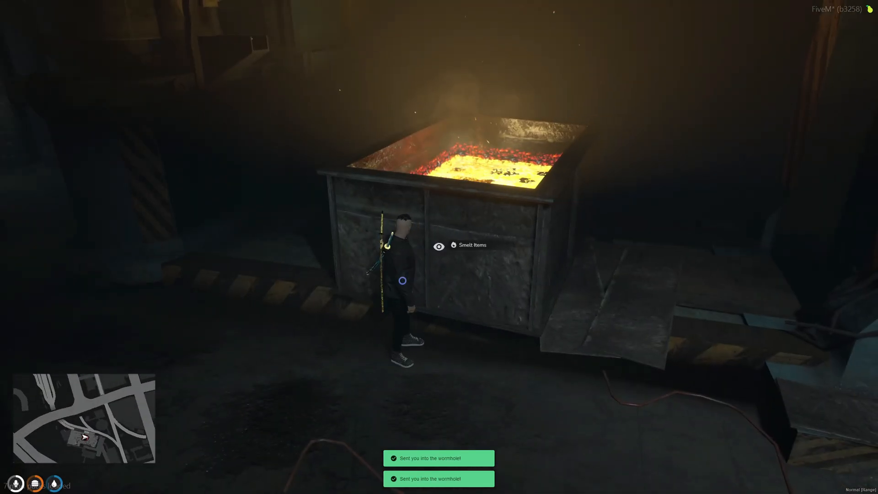
# - Walk the character up to the glowing foundry smelter until the Smelt Items prompt appears
pyautogui.click(472, 245)
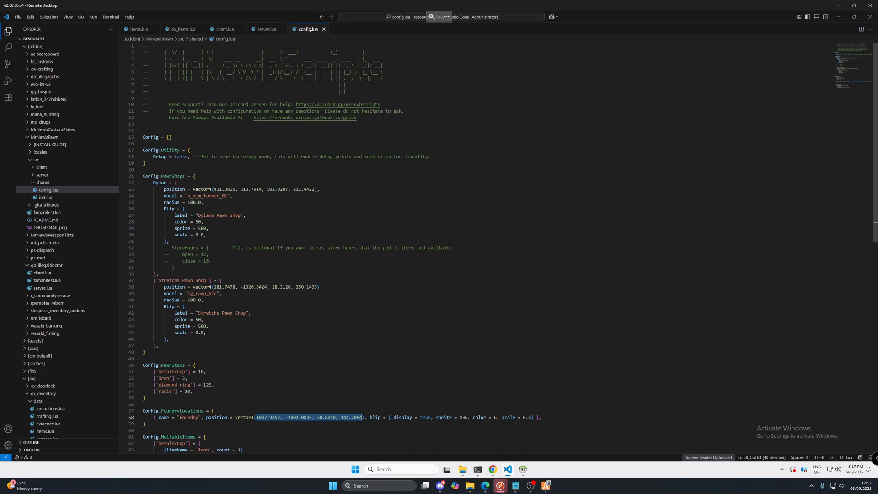
pyautogui.moveTo(336, 107)
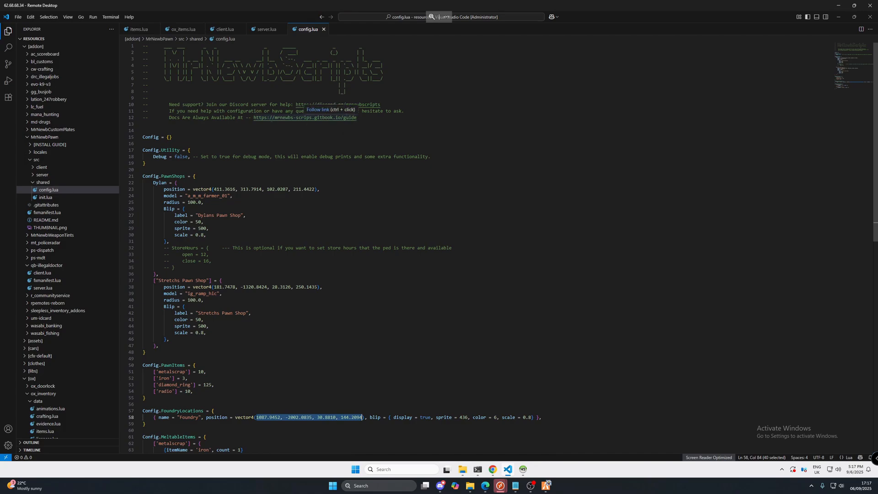
pyautogui.moveTo(459, 131)
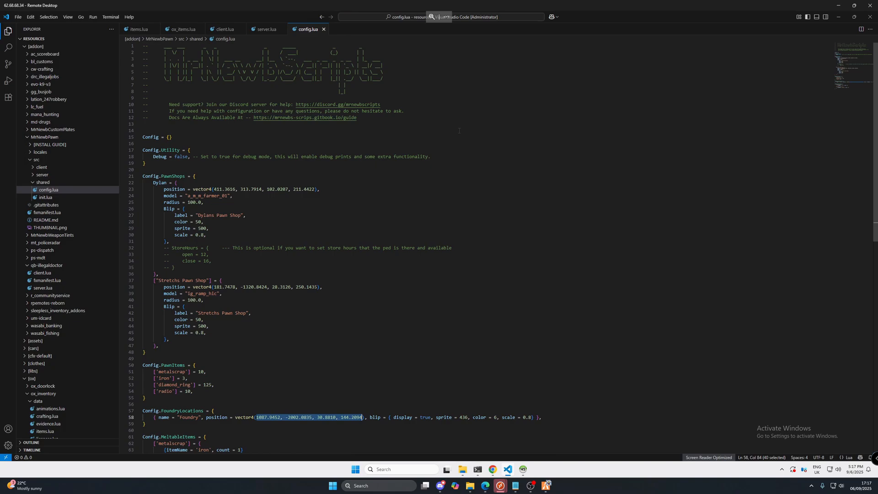
# - Review the Config.FoundryLocations vector4 coordinates on line 58 of config.lua, then bring up Discord
pyautogui.scroll(-3)
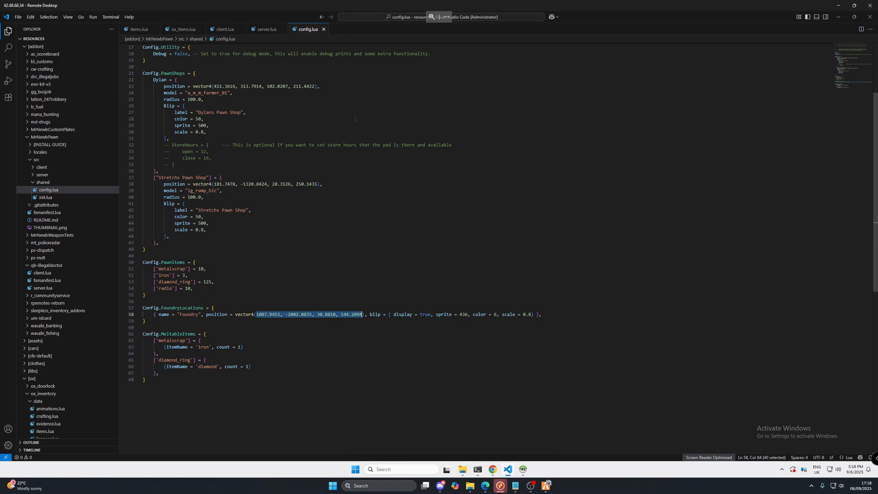
pyautogui.scroll(3)
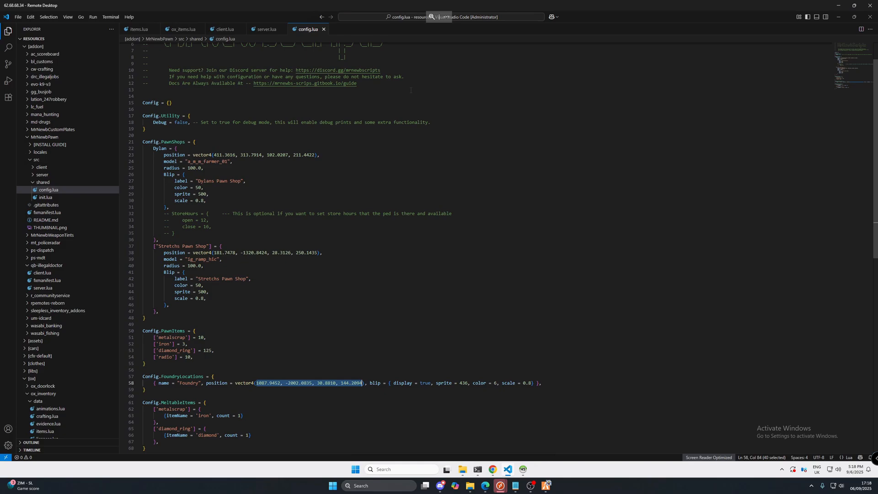
pyautogui.scroll(3)
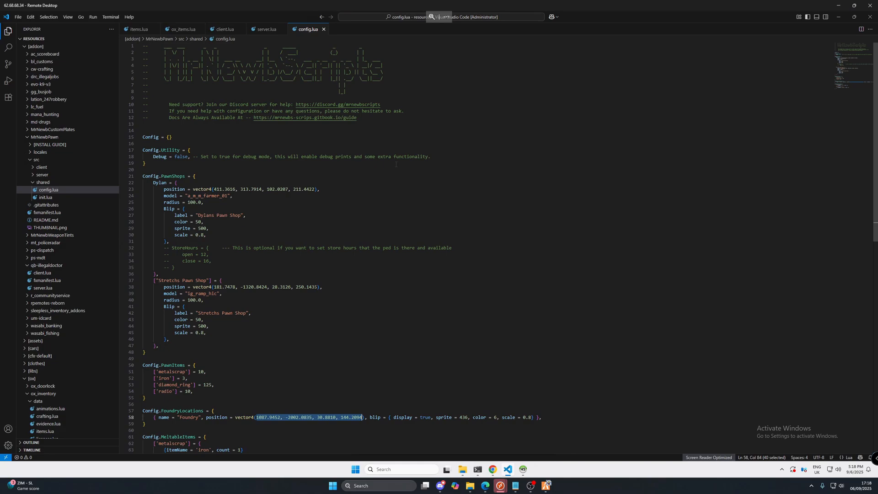
pyautogui.moveTo(439, 485)
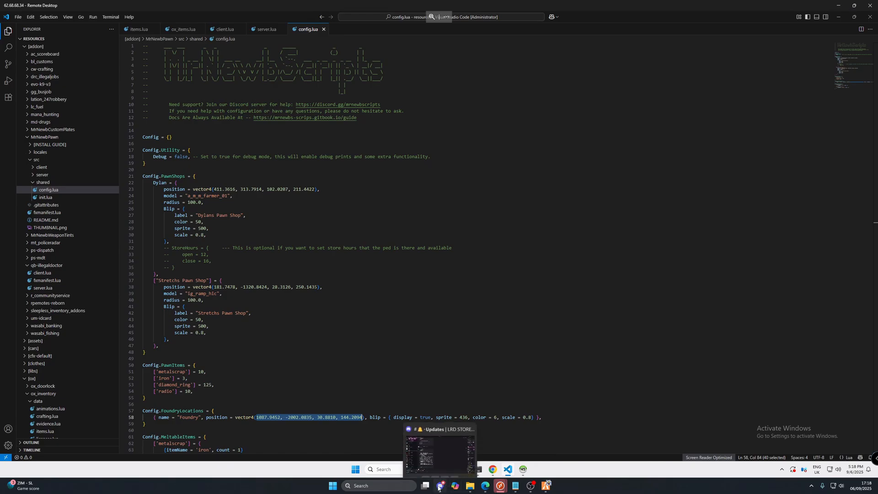
pyautogui.click(440, 454)
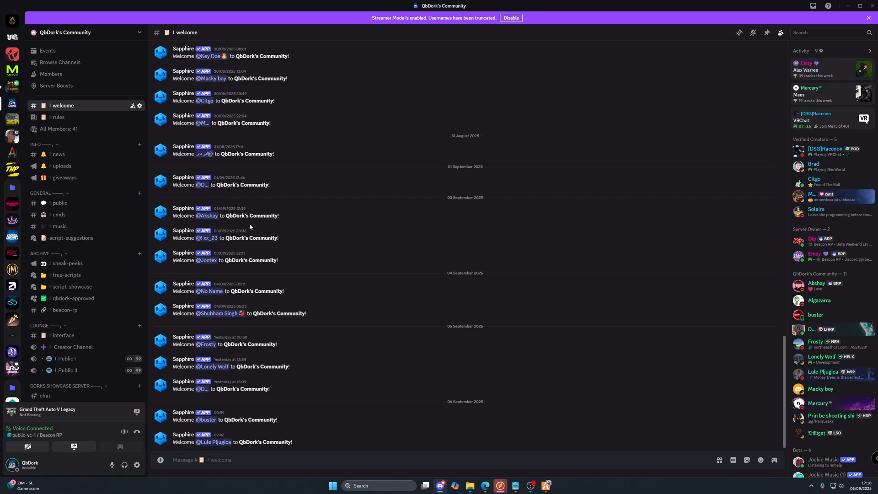
pyautogui.moveTo(50, 73)
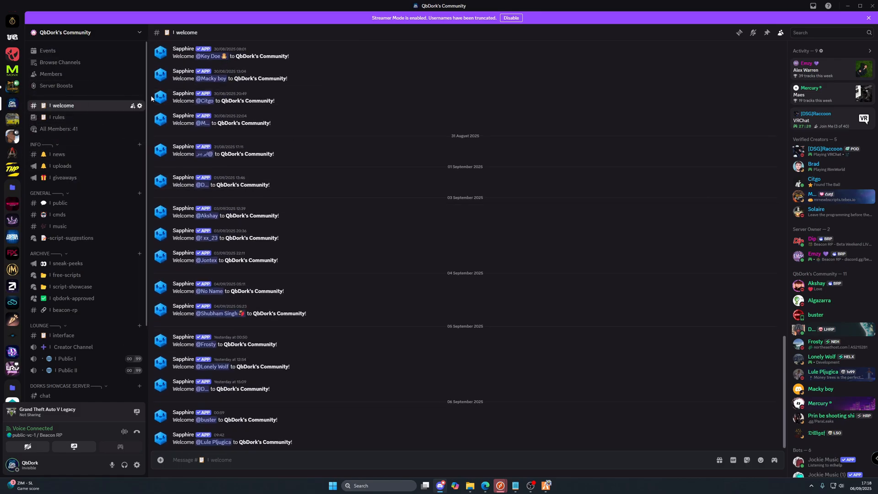
pyautogui.moveTo(66, 275)
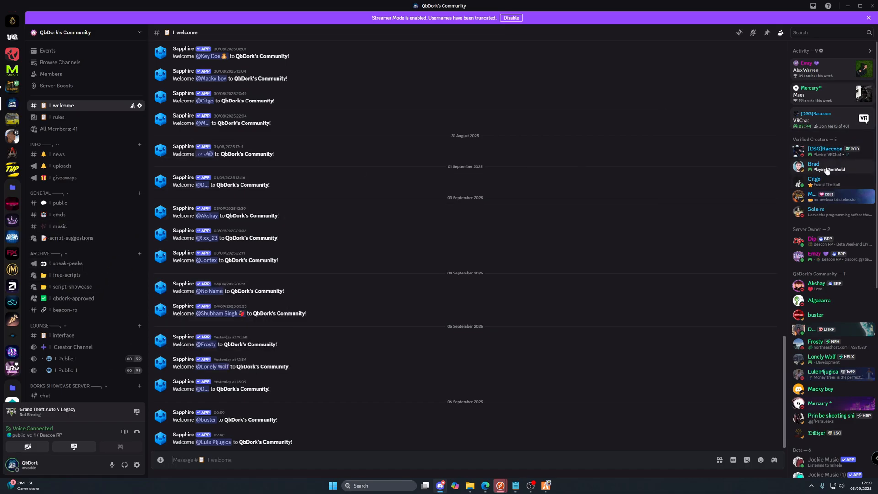
pyautogui.moveTo(825, 189)
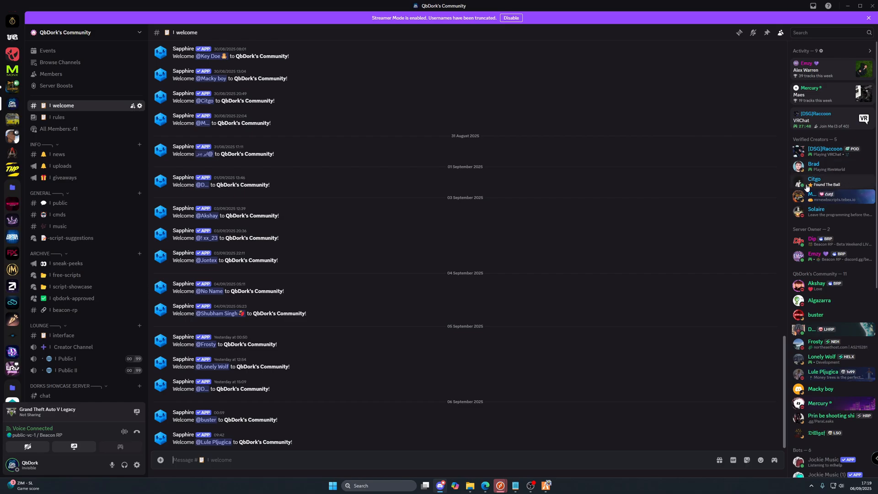
pyautogui.moveTo(835, 196)
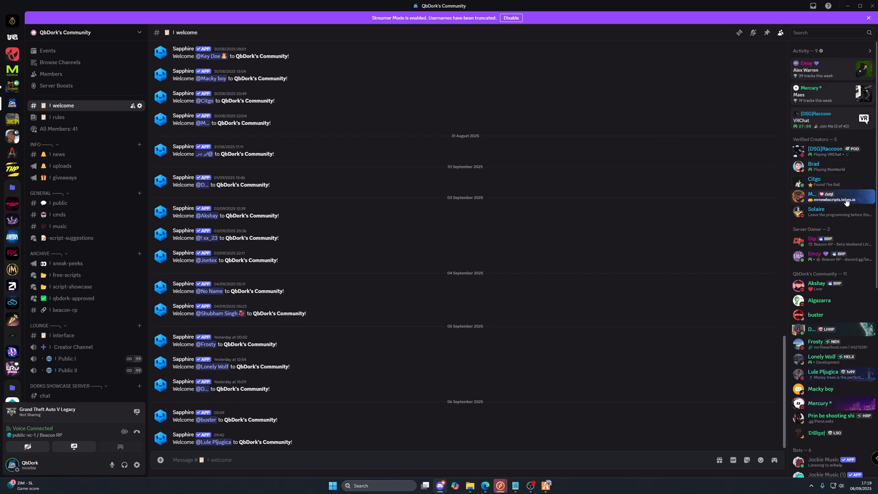
pyautogui.moveTo(826, 223)
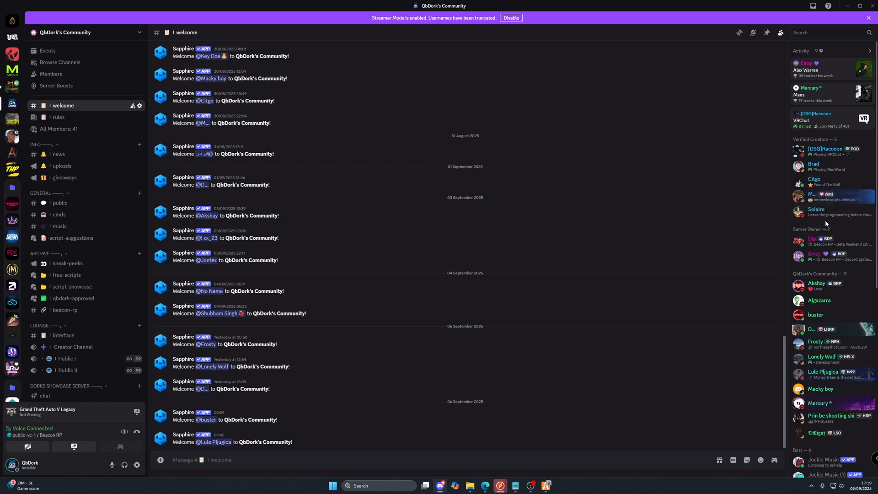
pyautogui.moveTo(816, 279)
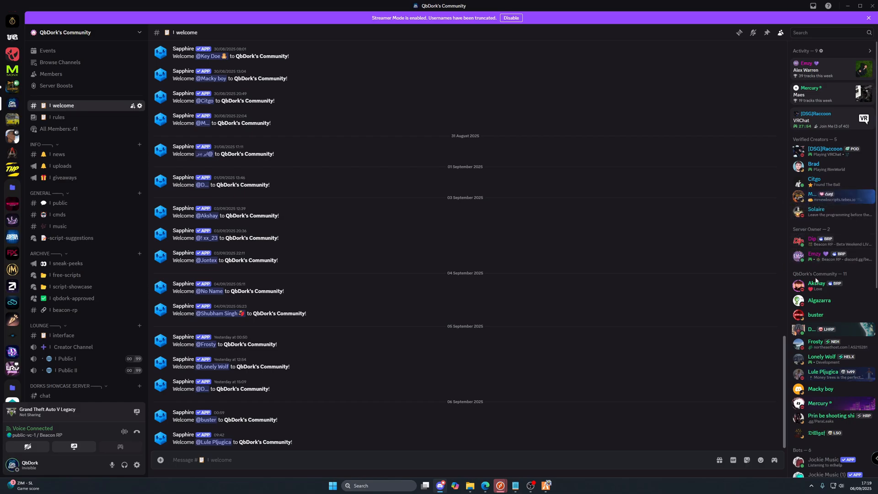
# - Scroll the QbDork's Community member list, then return to the FiveM game at the foundry
pyautogui.scroll(-3)
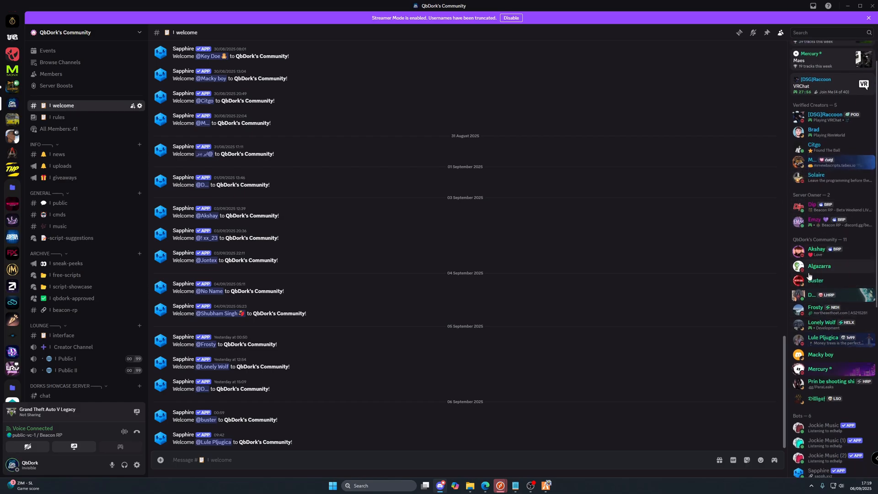
pyautogui.scroll(-3)
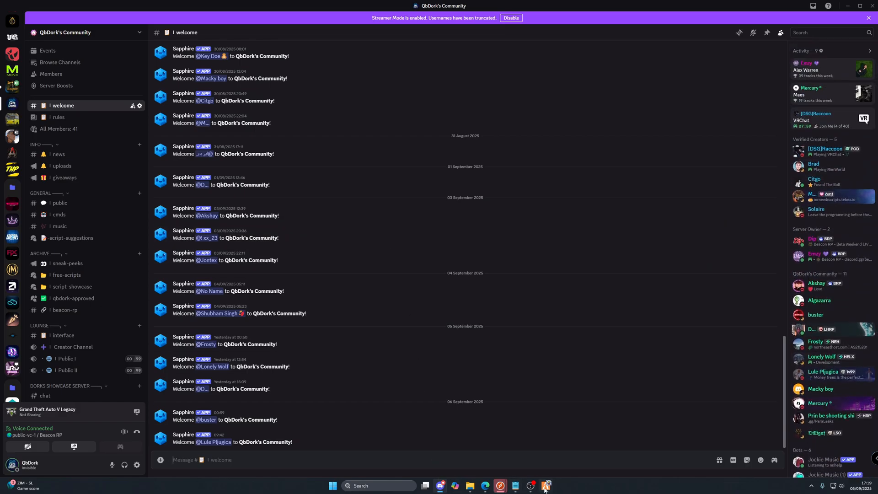
pyautogui.click(546, 485)
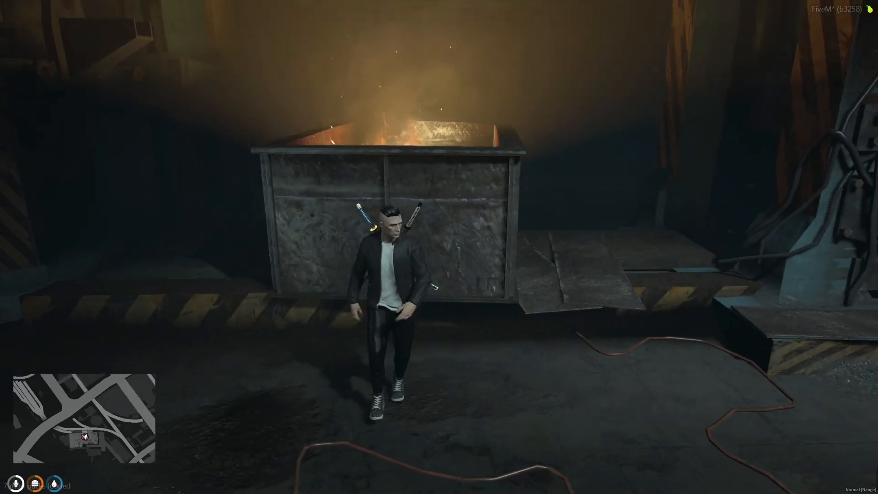